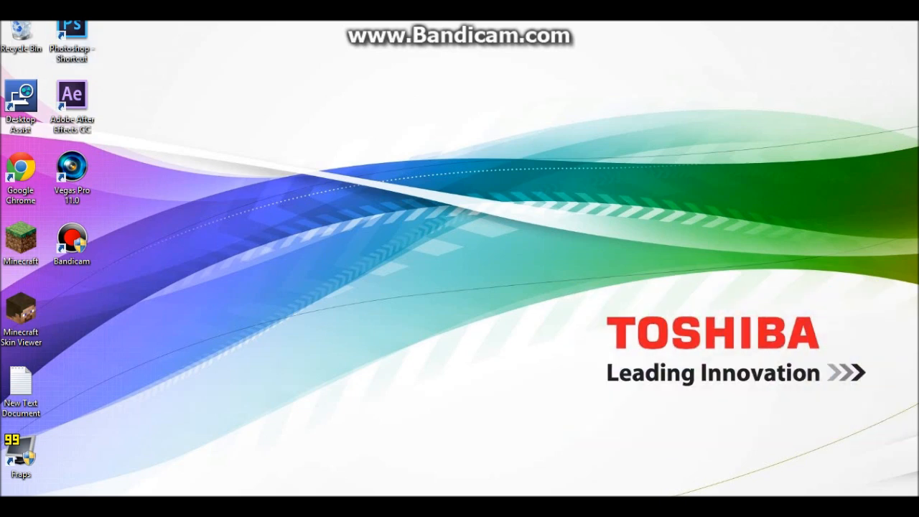
Step: Launch Command Prompt with administrator rights, accepting the UAC prompt
click(21, 390)
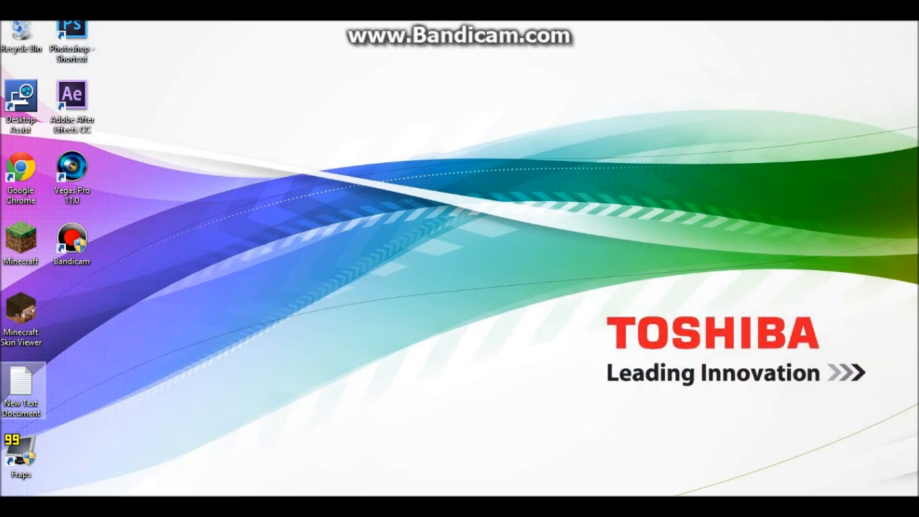
mouse_move(72, 101)
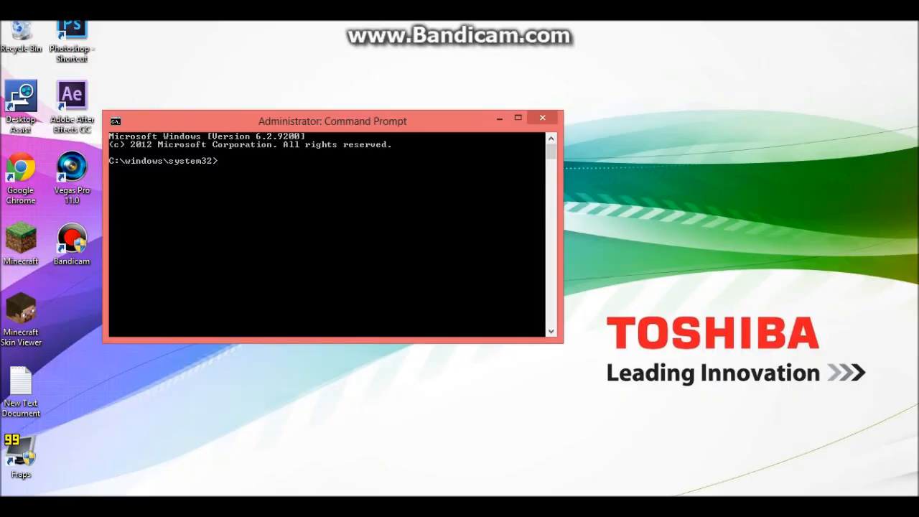
Step: Run netsh winsock reset to reset the Winsock Catalog, then close the console
text(netsh)
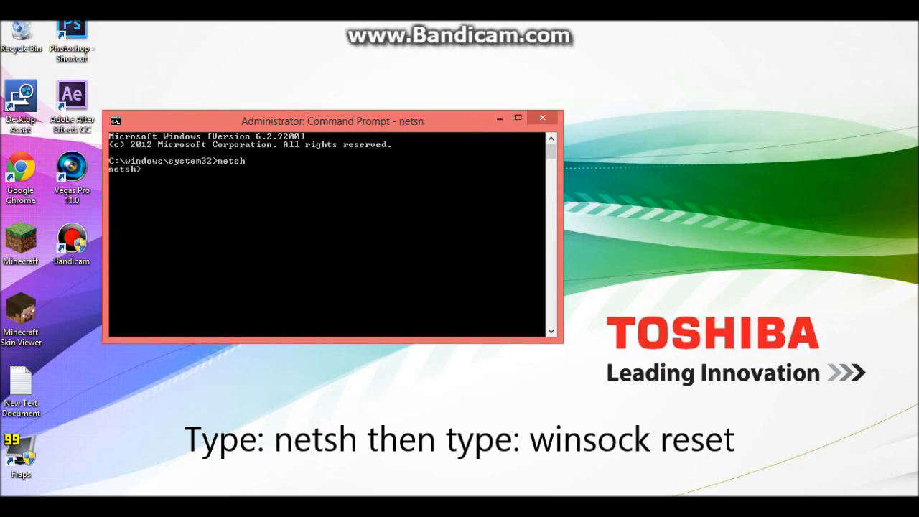
text(wi)
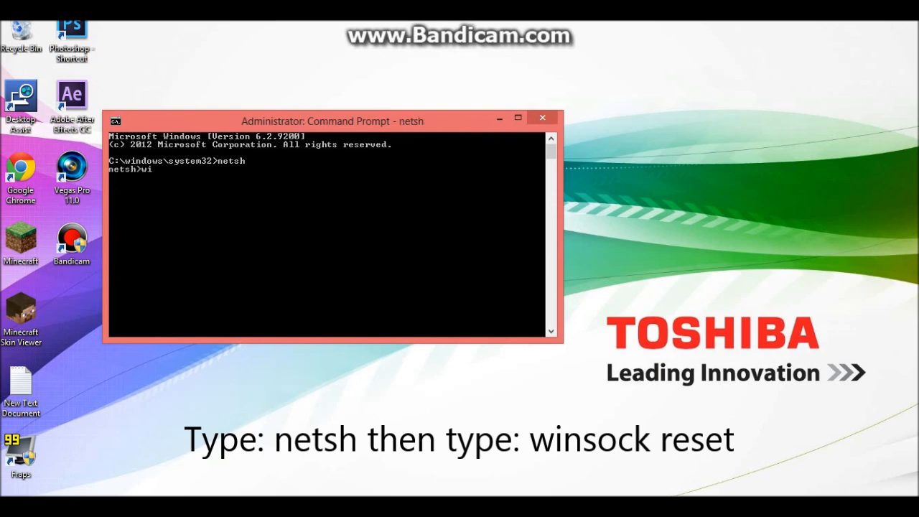
text(nsock reset)
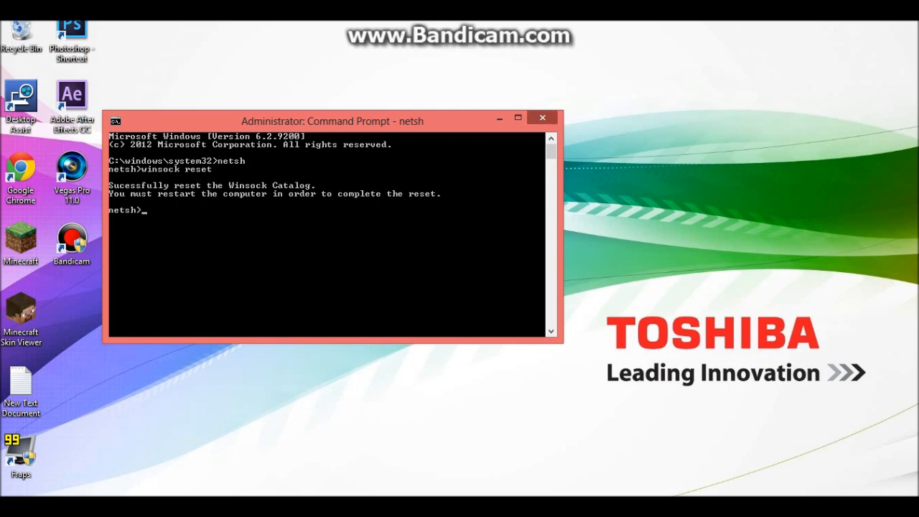
click(543, 118)
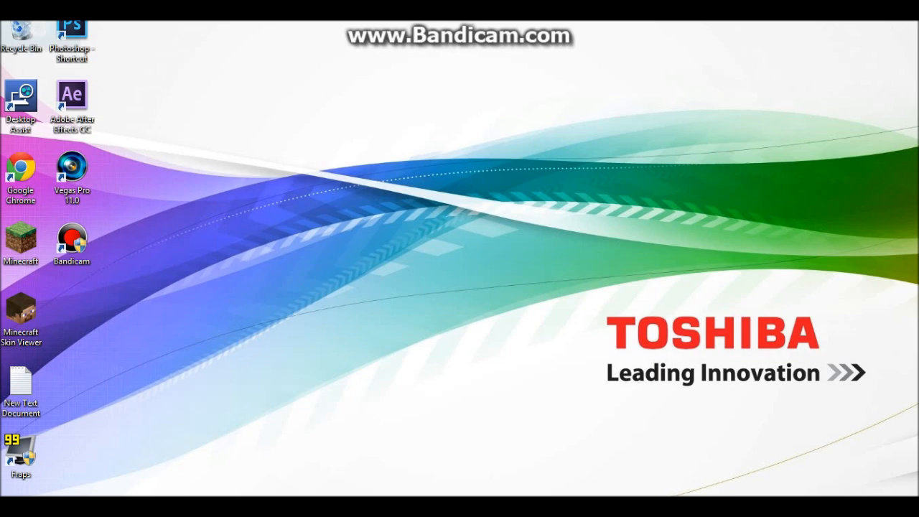